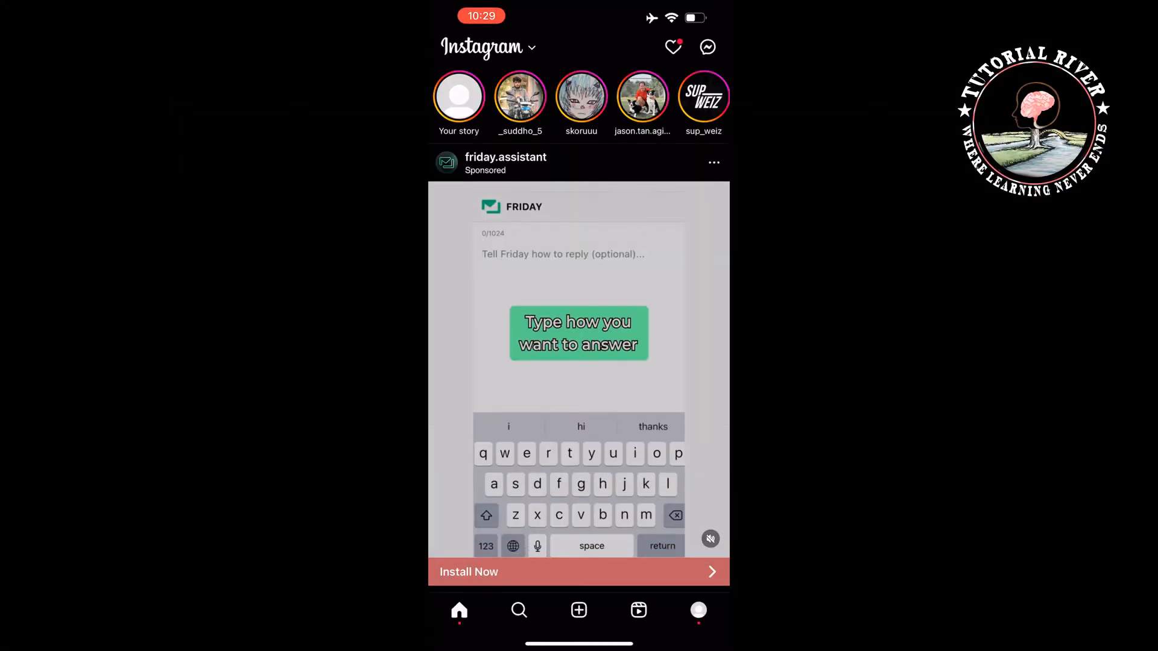
# - Reach Explore from the relaunched home feed and bring up a suggested post
pyautogui.write('an email that i need a little')
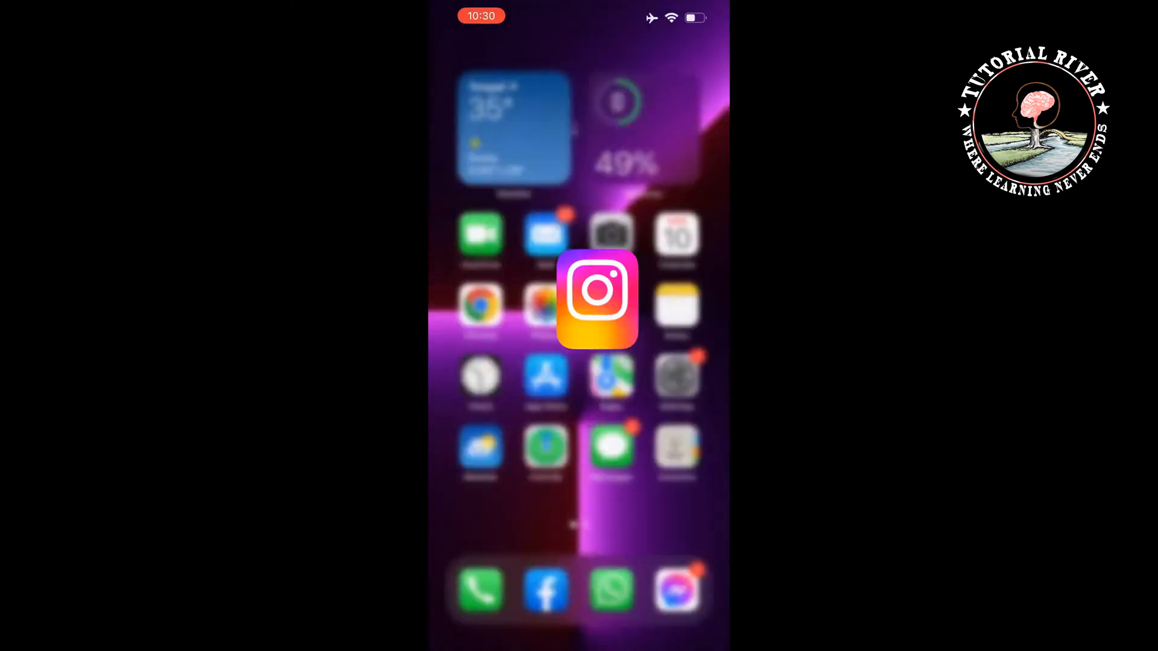
pyautogui.click(599, 301)
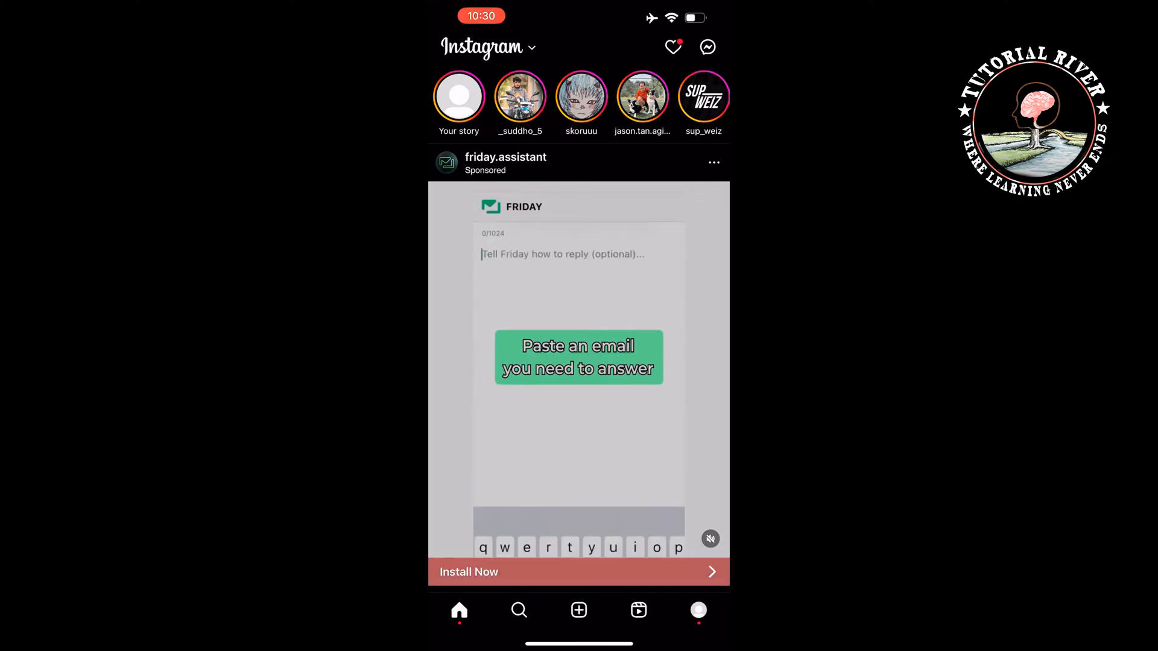
pyautogui.write('an email that i n')
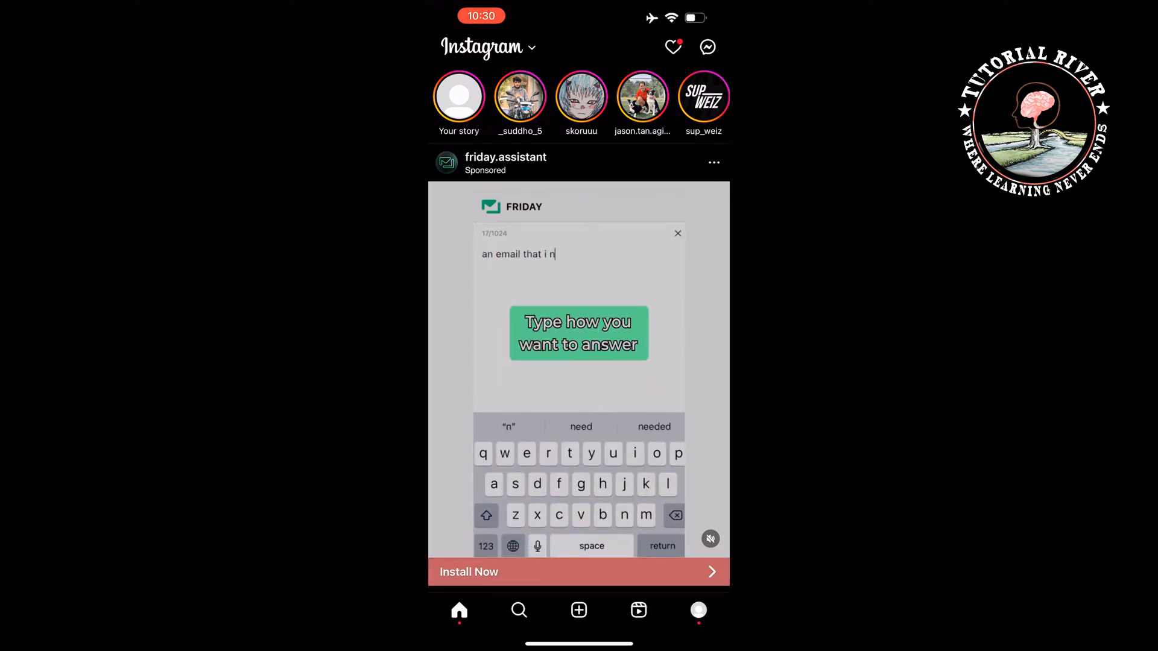
pyautogui.click(519, 610)
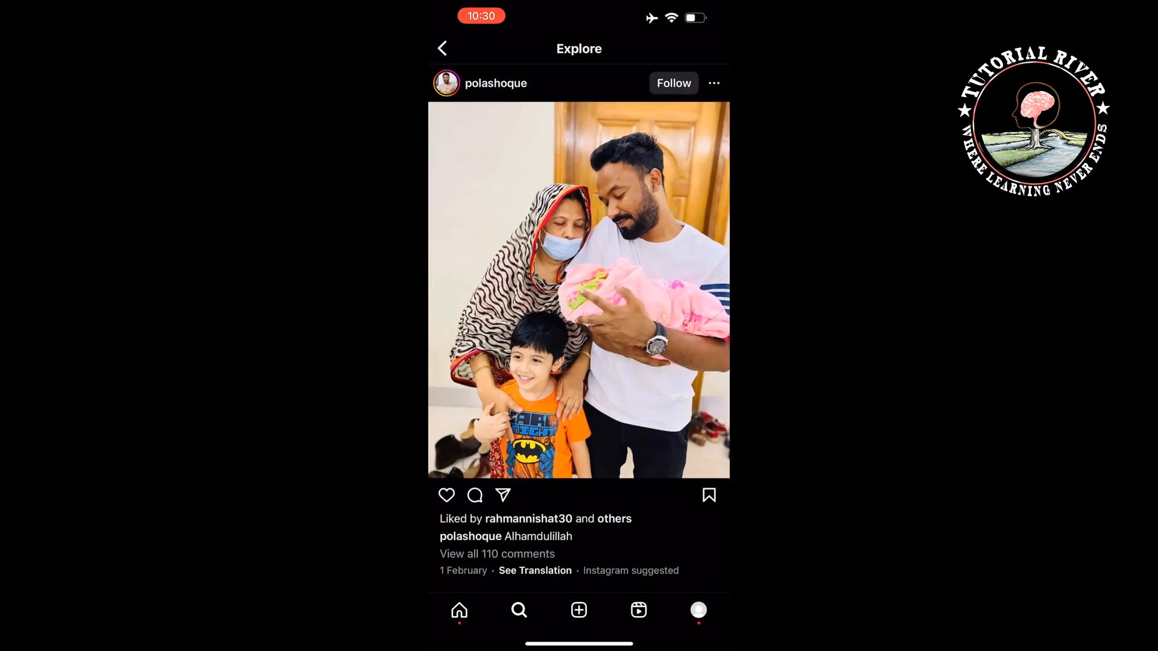
# - Mark the suggested family photo post as Not Interested via its options menu
pyautogui.click(714, 83)
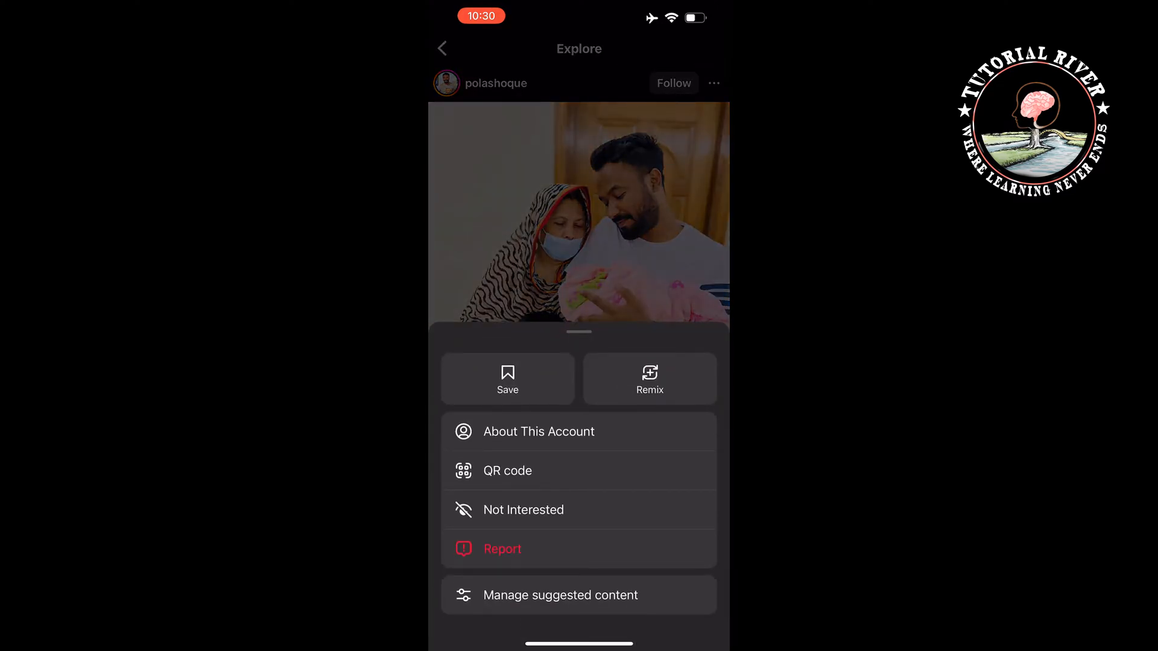
pyautogui.click(523, 509)
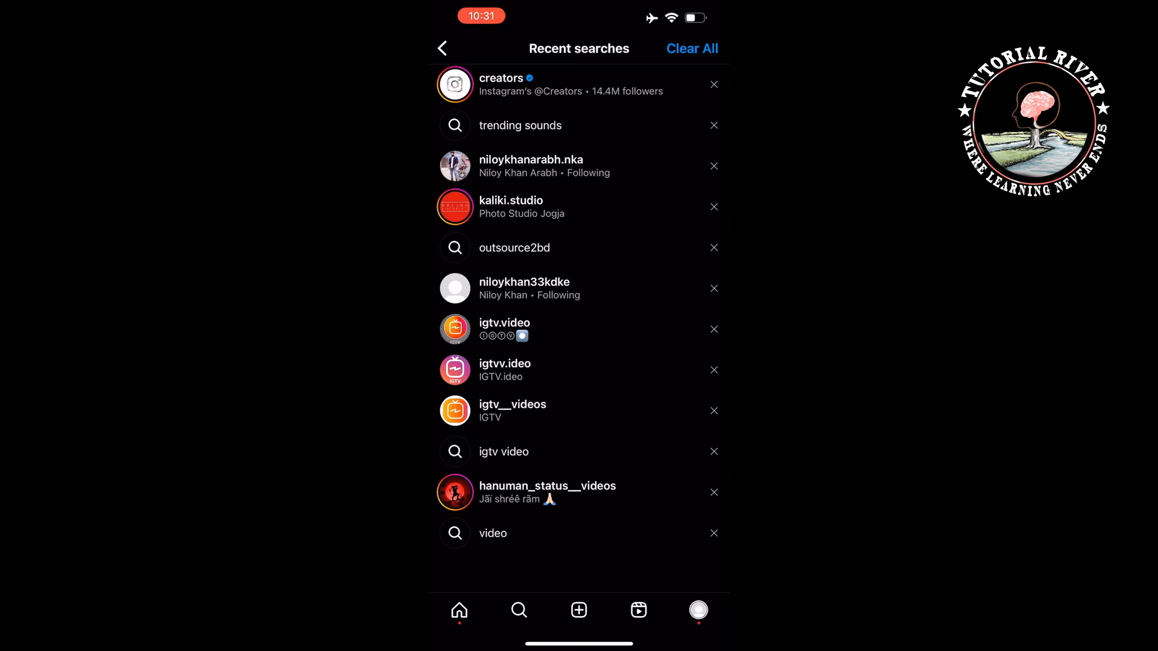
# - Clear All recent searches and confirm, leaving 'No search history'
pyautogui.click(692, 48)
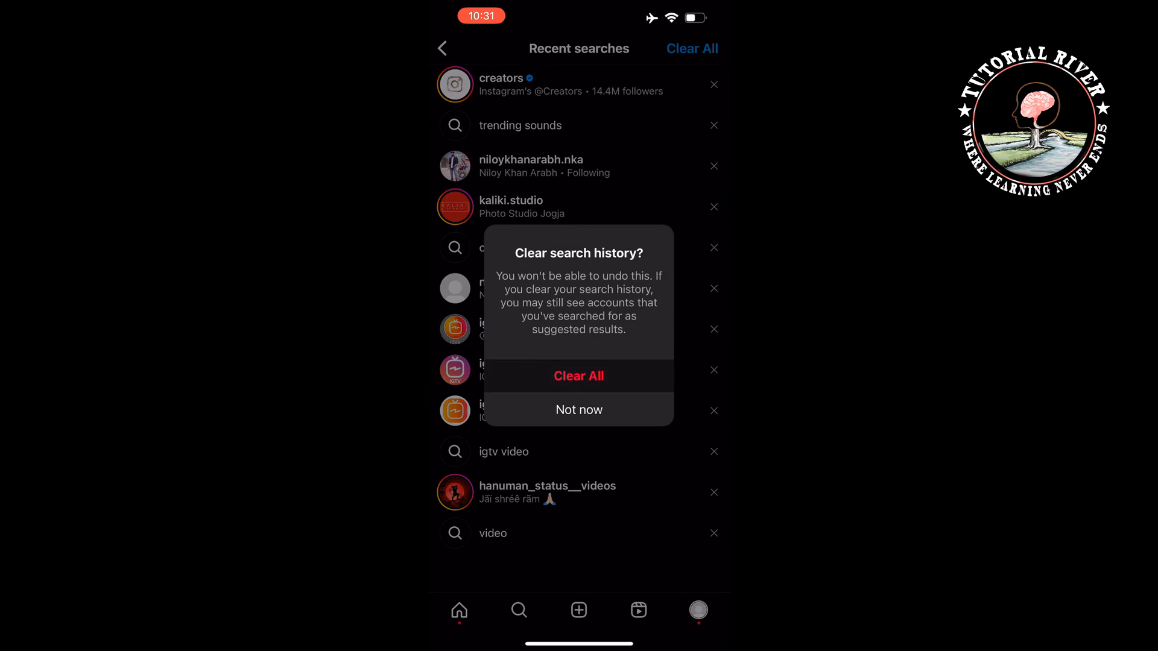
pyautogui.click(579, 376)
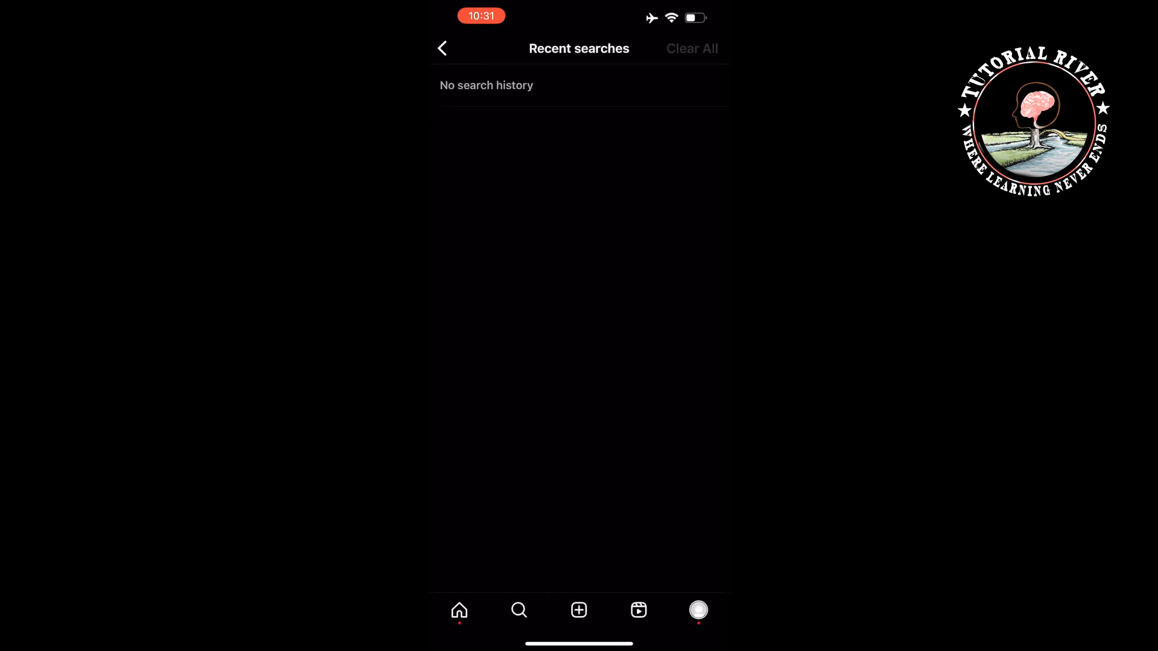